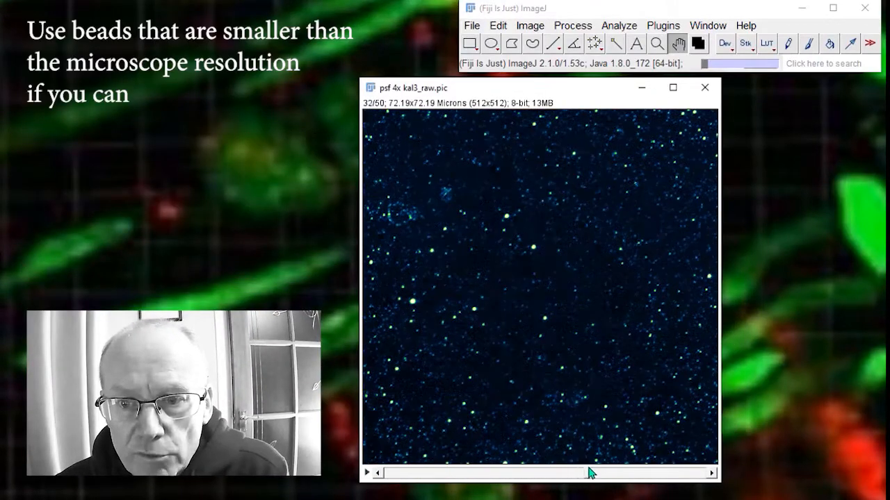
Duplicate the full 50-slice bead stack after stepping through its slices
{"action": "left_click_drag", "start_coordinate": [591, 473], "coordinate": [556, 472]}
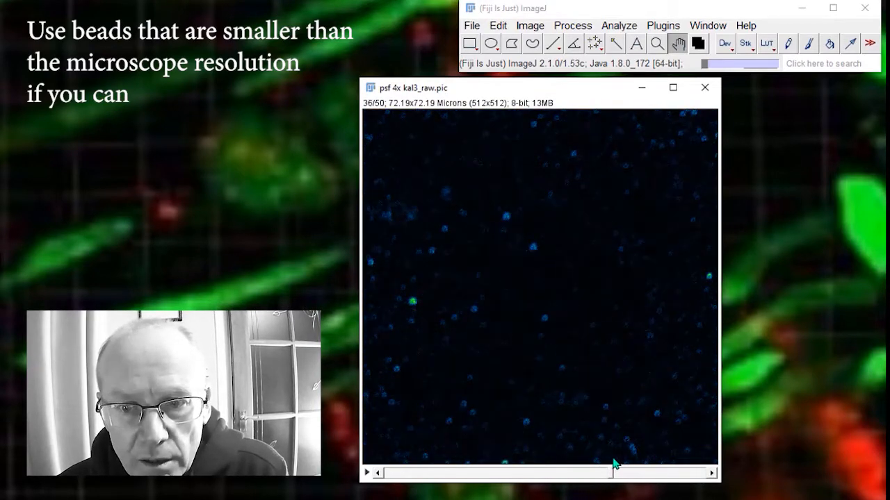
{"action": "left_click", "coordinate": [544, 32]}
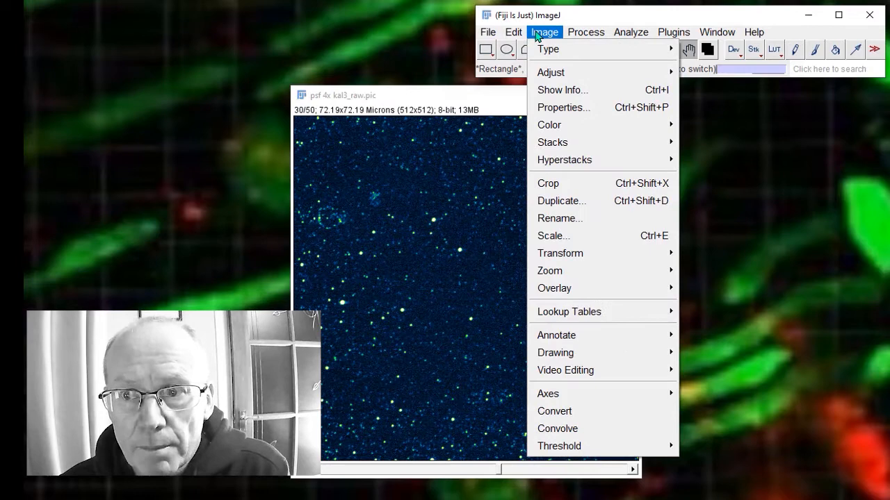
{"action": "mouse_move", "coordinate": [561, 200]}
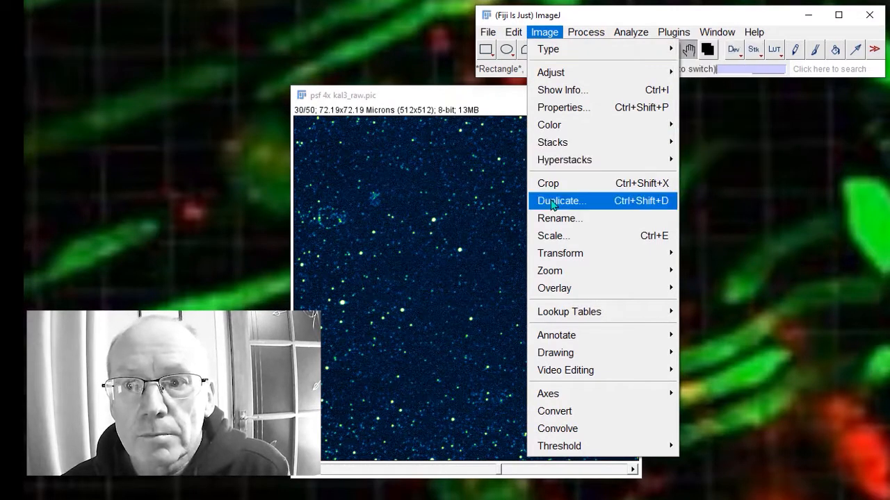
{"action": "left_click", "coordinate": [562, 200]}
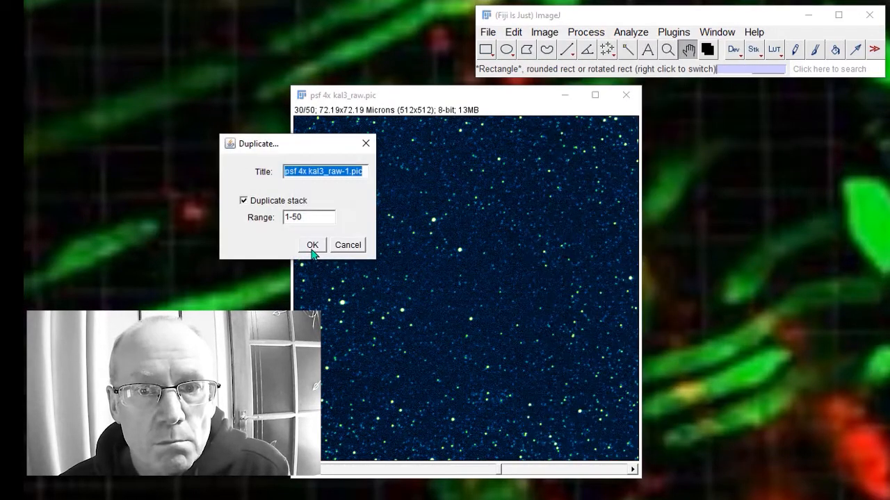
{"action": "left_click", "coordinate": [312, 245]}
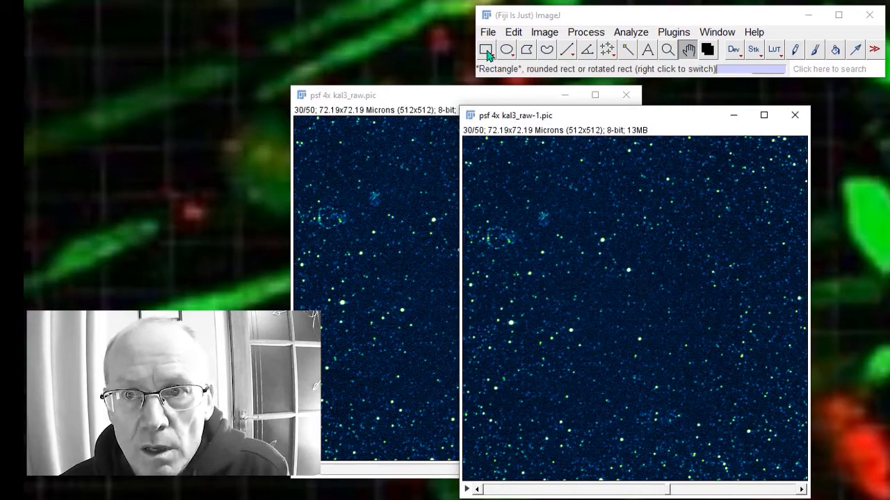
Outline a rectangle around a few bright beads and crop the copy to 168x144
{"action": "left_click_drag", "start_coordinate": [480, 281], "coordinate": [549, 331]}
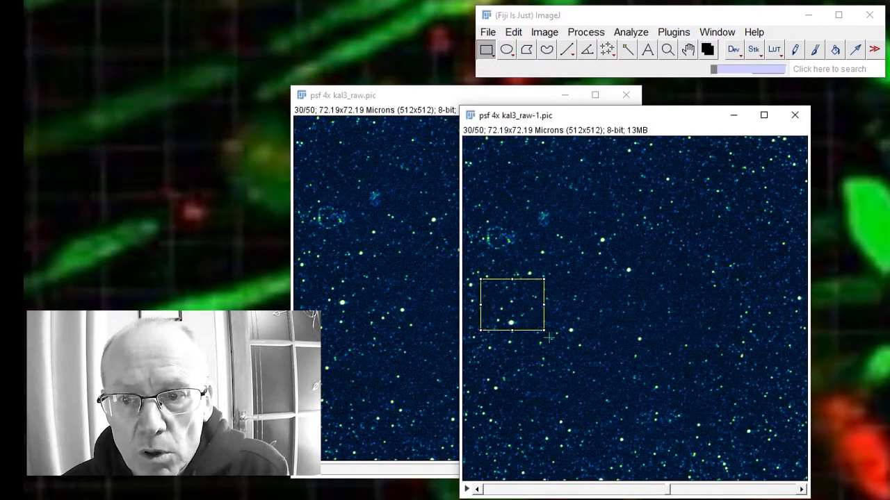
{"action": "left_click_drag", "start_coordinate": [549, 338], "coordinate": [595, 378]}
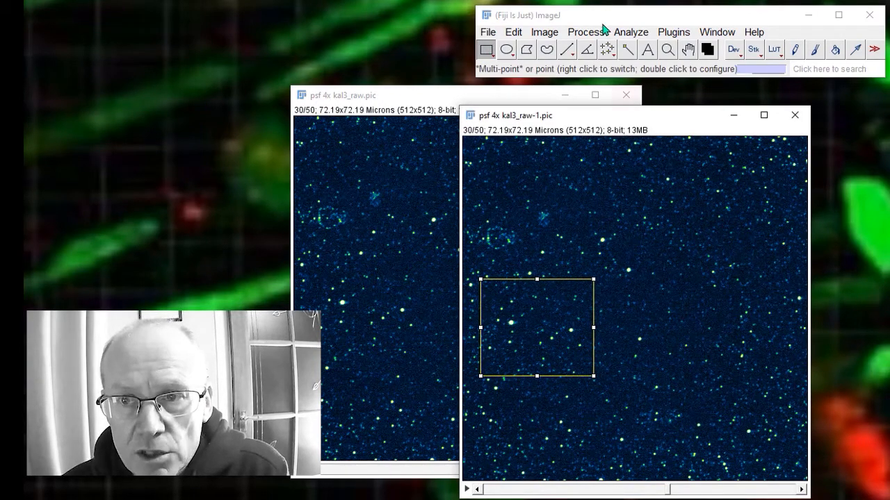
{"action": "left_click", "coordinate": [544, 32]}
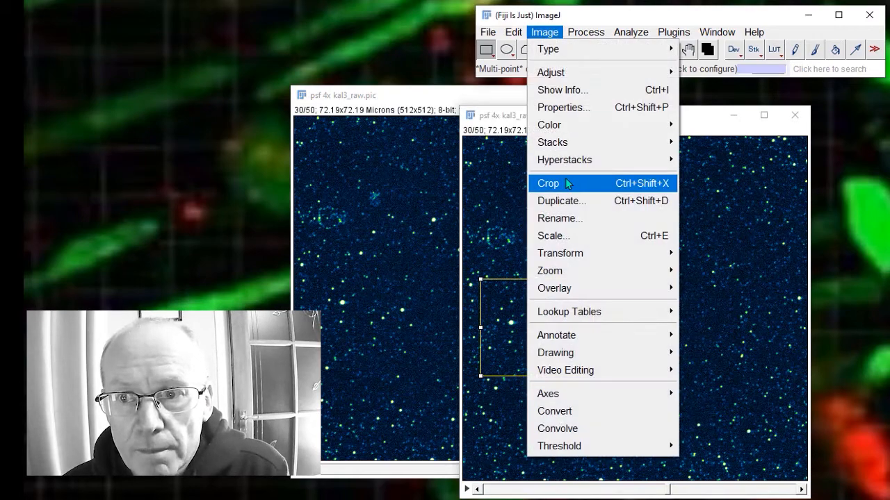
{"action": "left_click", "coordinate": [548, 184]}
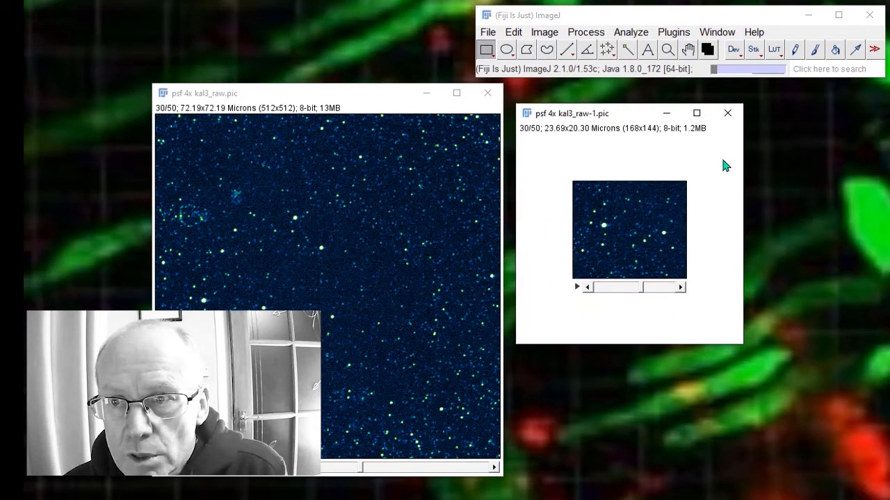
Magnify the cropped stack to 200% and bring up the Image menu for stack operations
{"action": "left_click", "coordinate": [667, 50]}
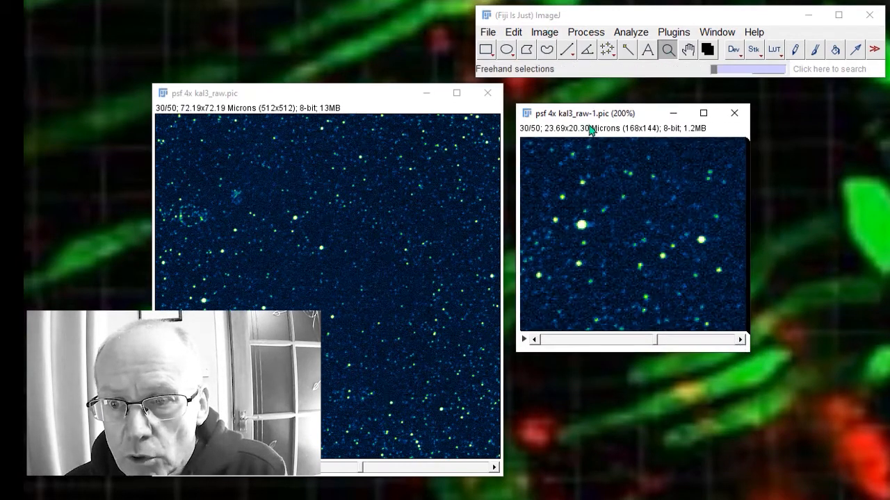
{"action": "left_click", "coordinate": [545, 32]}
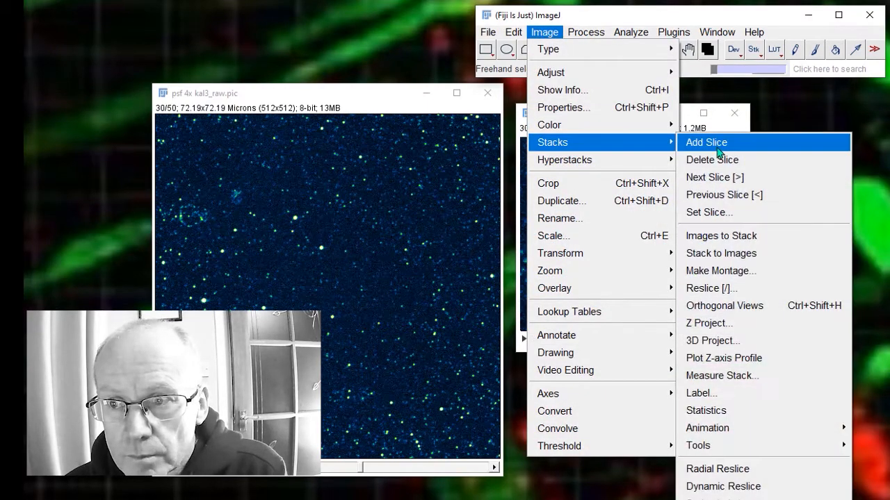
Show Orthogonal Views of the cropped stack with the crosshair on a bright bead
{"action": "left_click", "coordinate": [724, 306]}
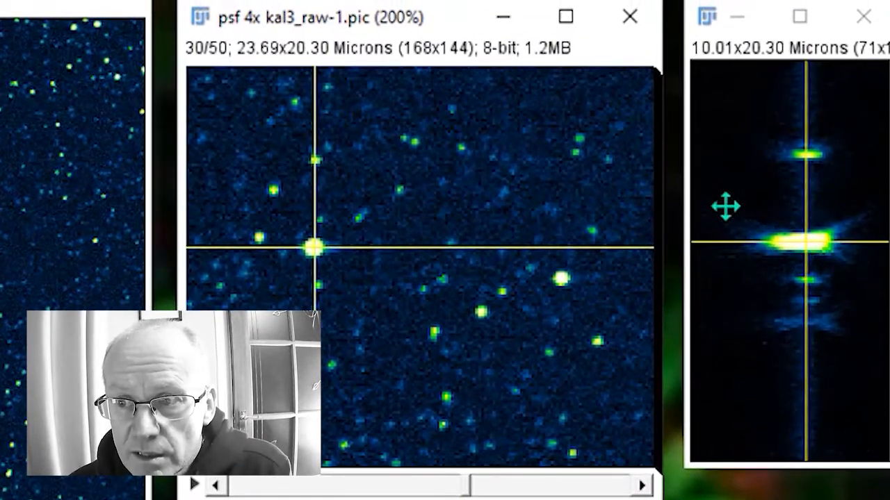
{"action": "mouse_move", "coordinate": [862, 281]}
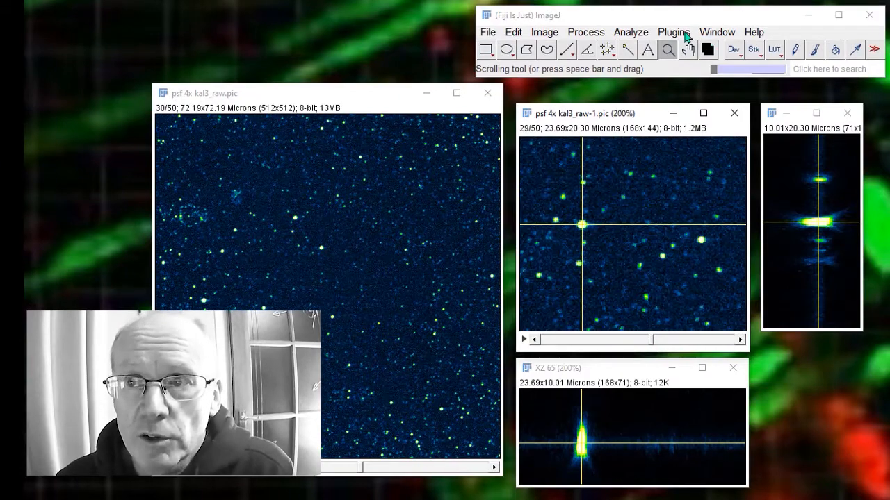
Launch the 3D Viewer and render the cropped stack as a Volume, threshold 0, resampling 2
{"action": "left_click", "coordinate": [673, 31]}
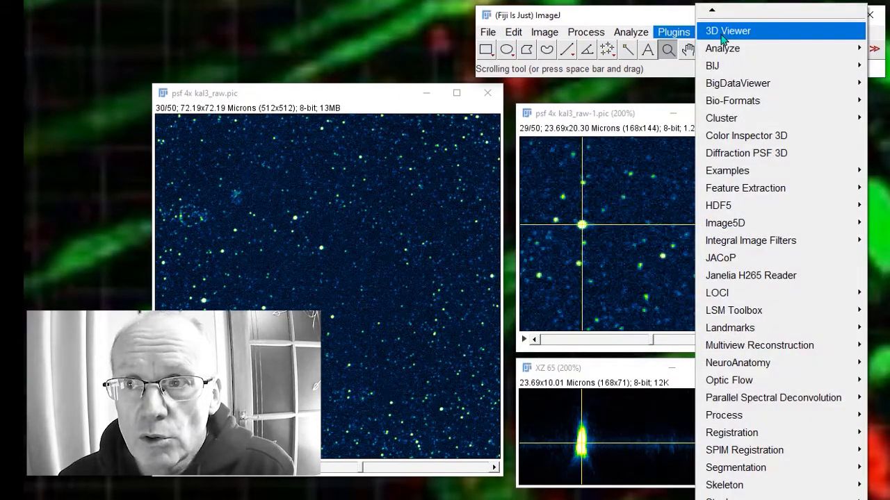
{"action": "left_click", "coordinate": [728, 31]}
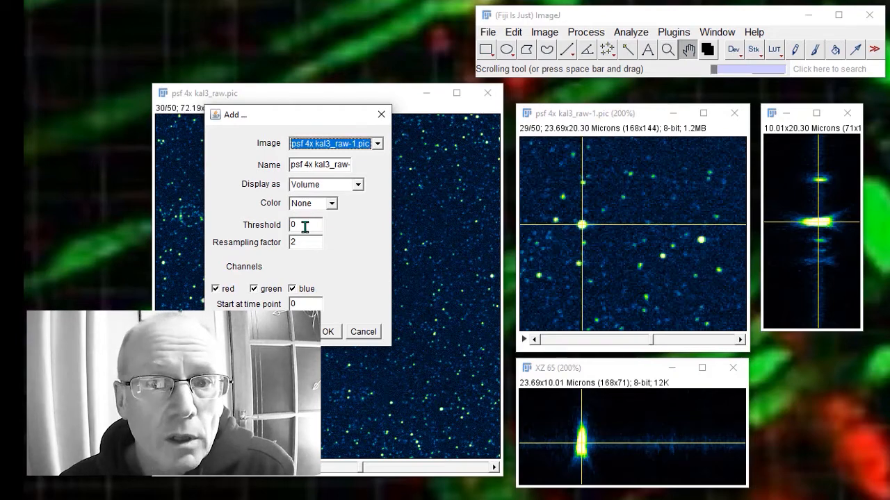
{"action": "mouse_move", "coordinate": [354, 323]}
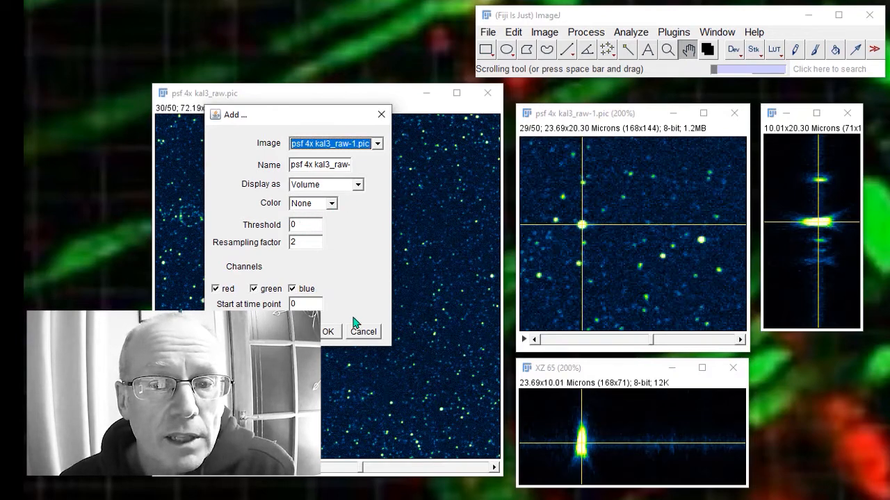
{"action": "left_click", "coordinate": [363, 331]}
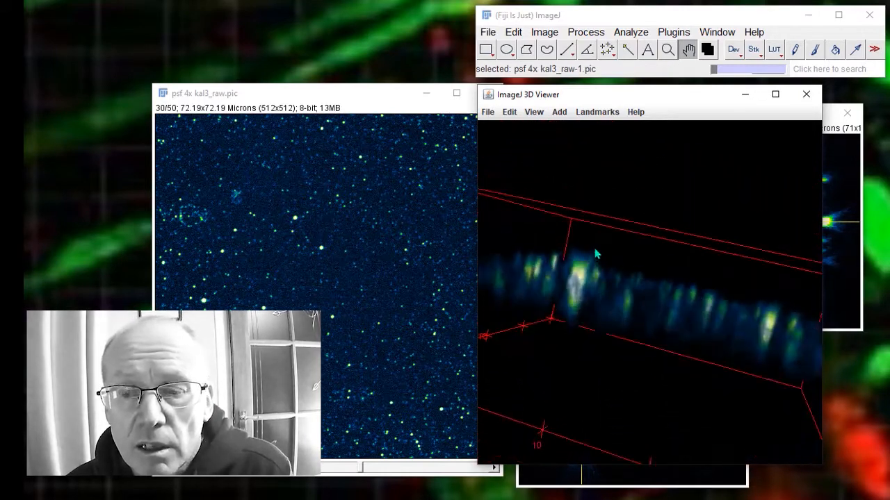
Rotate the rendering and raise its display threshold to 50 via Edit > Adjust threshold
{"action": "left_click_drag", "start_coordinate": [595, 253], "coordinate": [670, 318]}
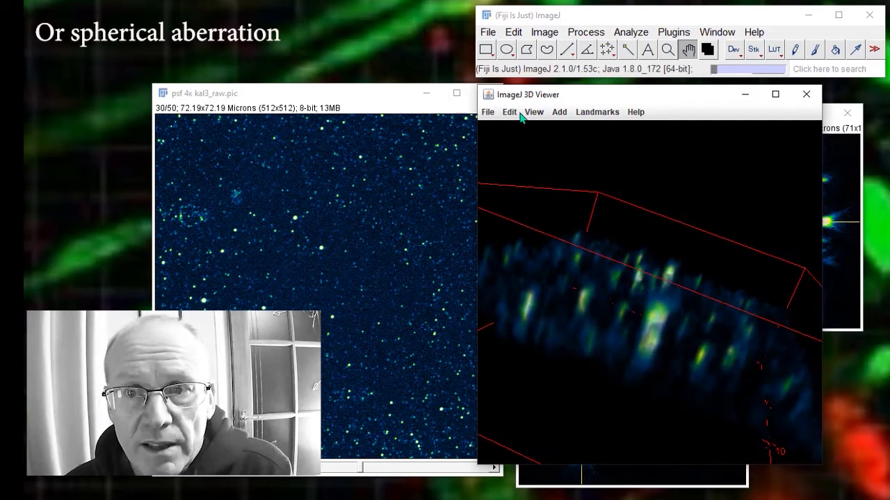
{"action": "left_click", "coordinate": [509, 112]}
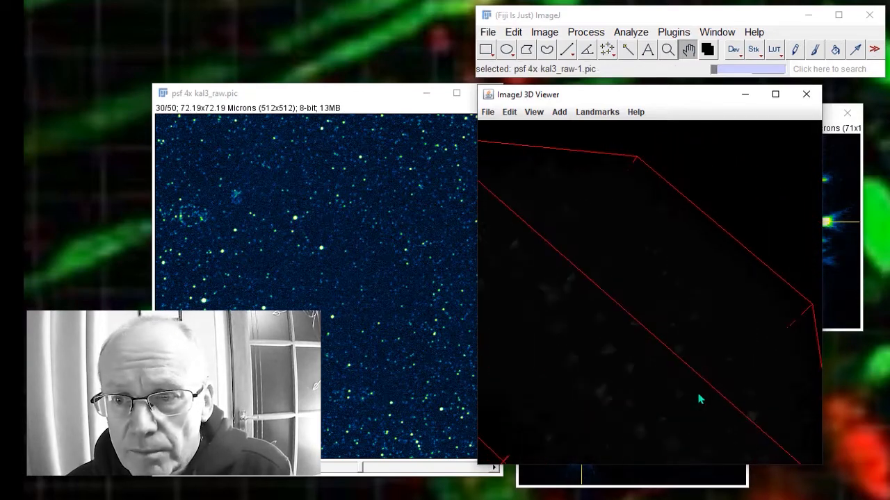
{"action": "left_click", "coordinate": [513, 32]}
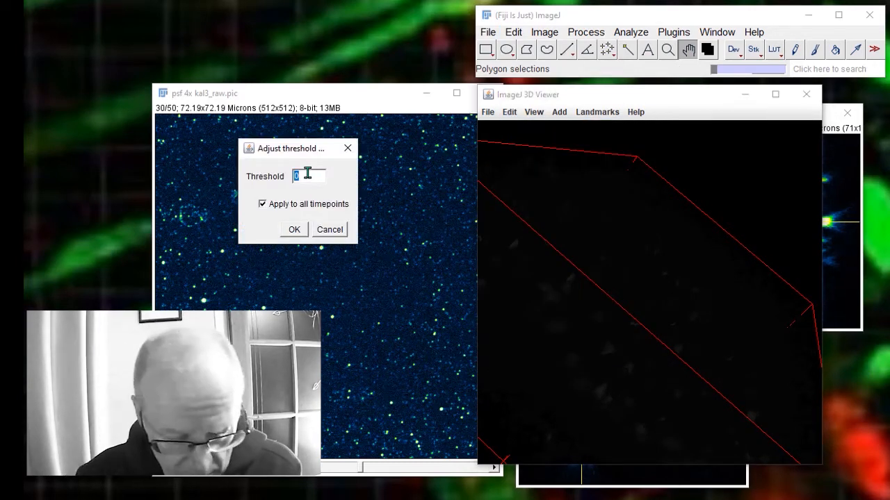
{"action": "type", "text": "50"}
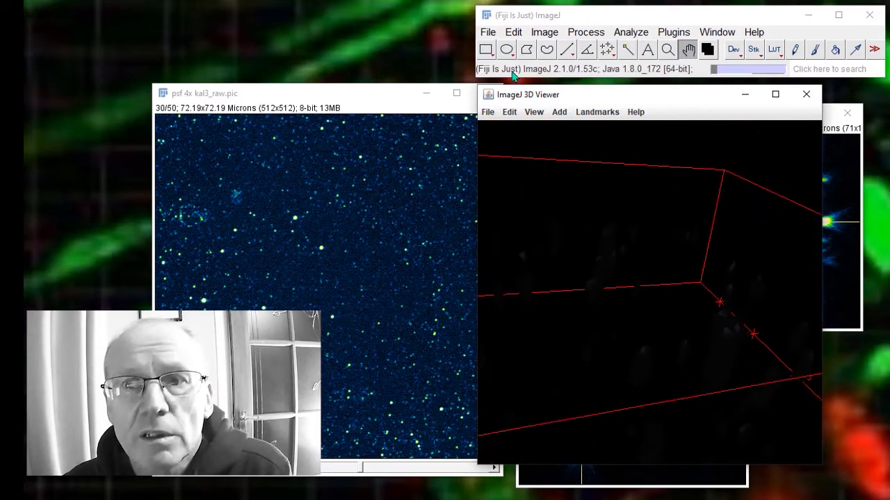
Change the surface colour from default to yellow by raising Green to 250
{"action": "left_click", "coordinate": [509, 111]}
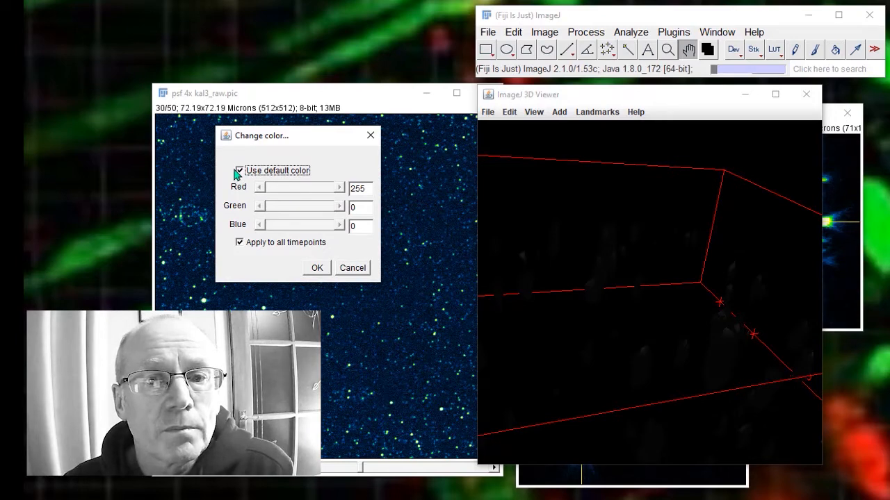
{"action": "left_click", "coordinate": [239, 169]}
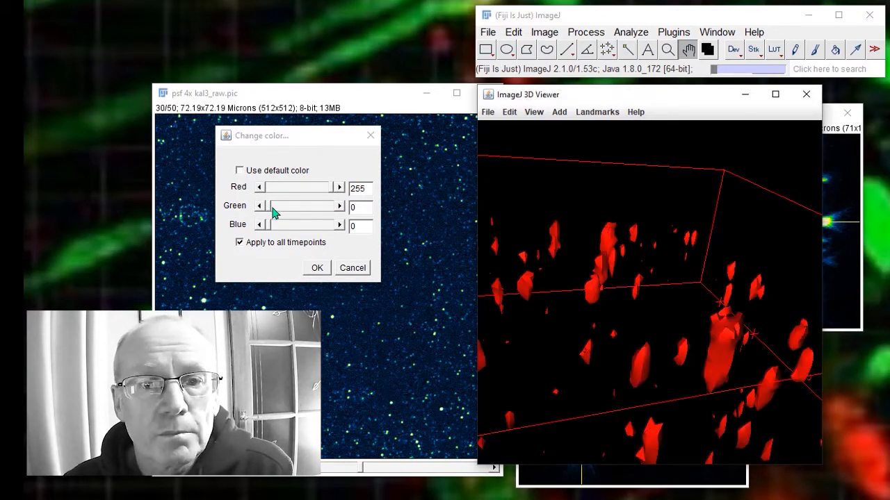
{"action": "left_click_drag", "start_coordinate": [267, 206], "coordinate": [334, 206]}
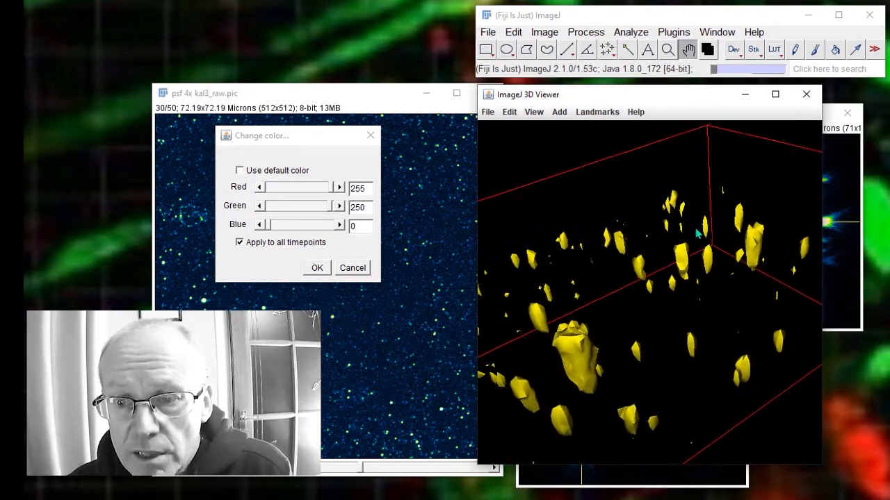
Turn the 3D scene to view the bead surfaces from the side, showing axial elongation
{"action": "left_click_drag", "start_coordinate": [681, 237], "coordinate": [590, 251]}
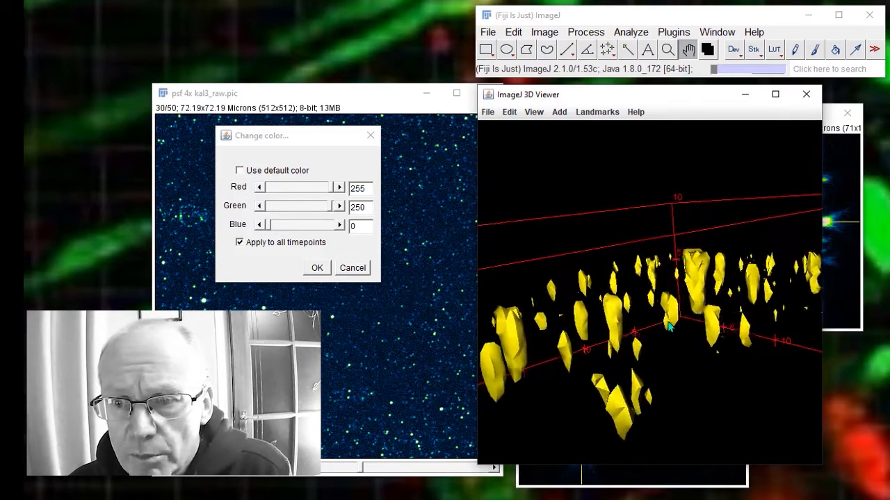
{"action": "left_click_drag", "start_coordinate": [668, 326], "coordinate": [701, 383]}
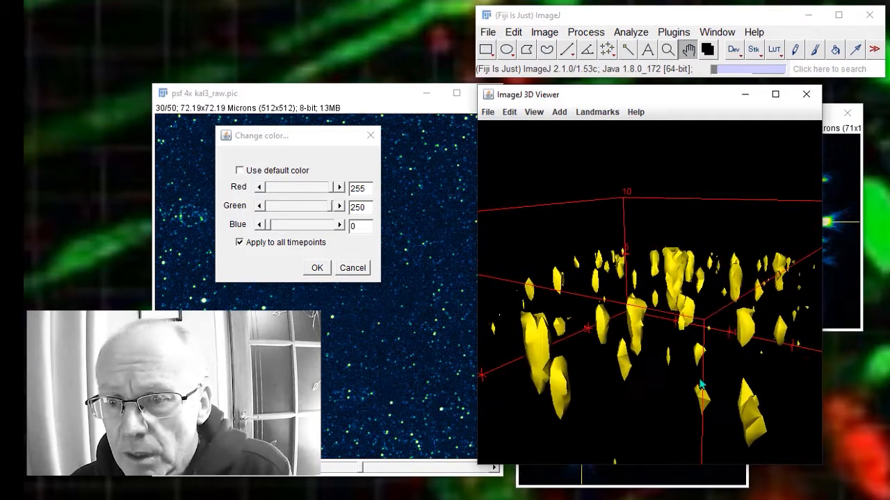
{"action": "left_click_drag", "start_coordinate": [702, 386], "coordinate": [581, 327]}
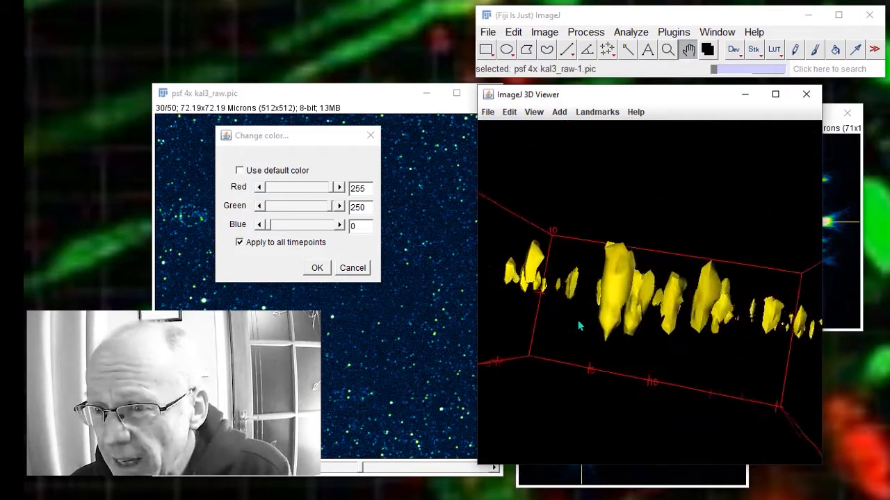